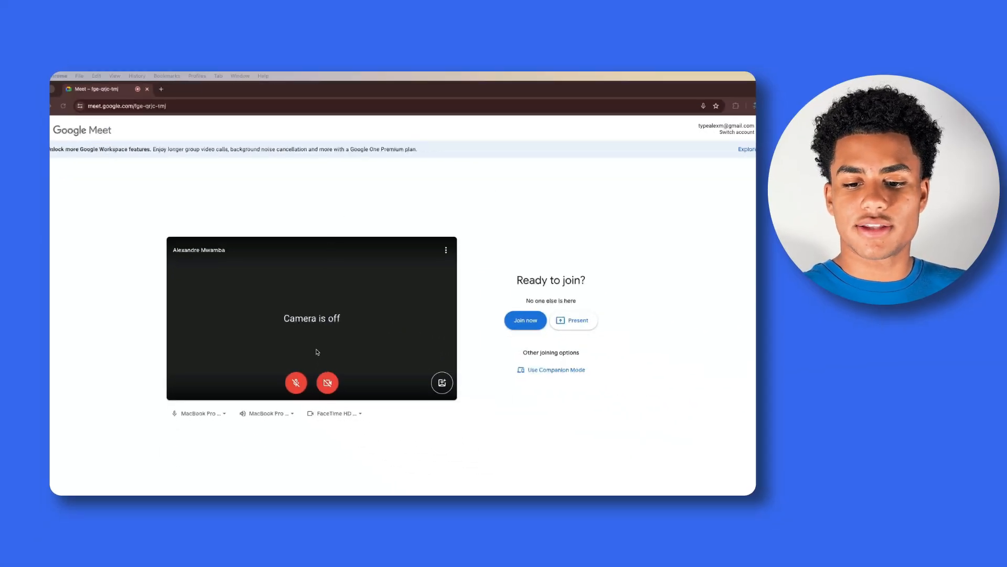
# Turn on the microphone and camera so the live video preview appears
pyautogui.click(296, 382)
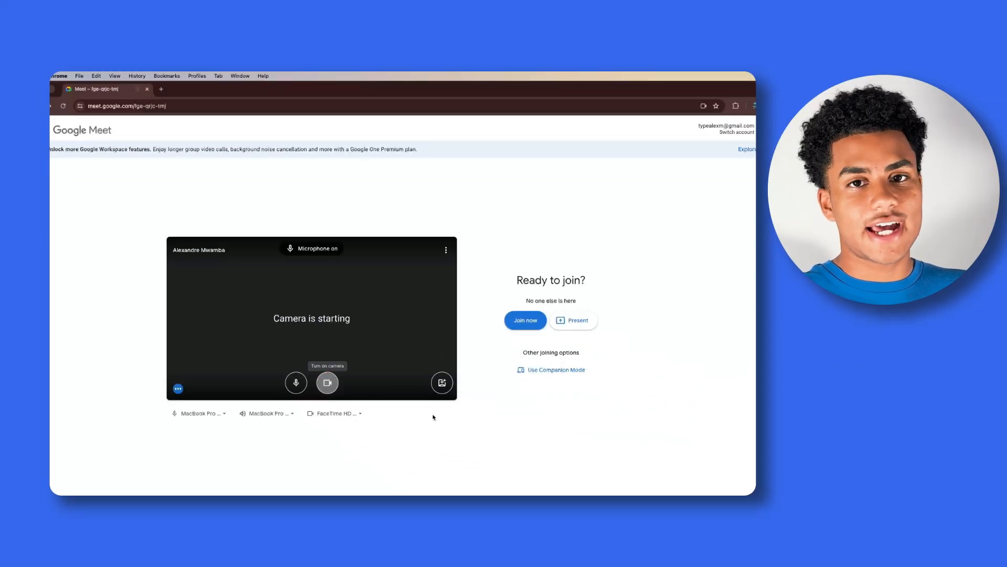
pyautogui.click(327, 382)
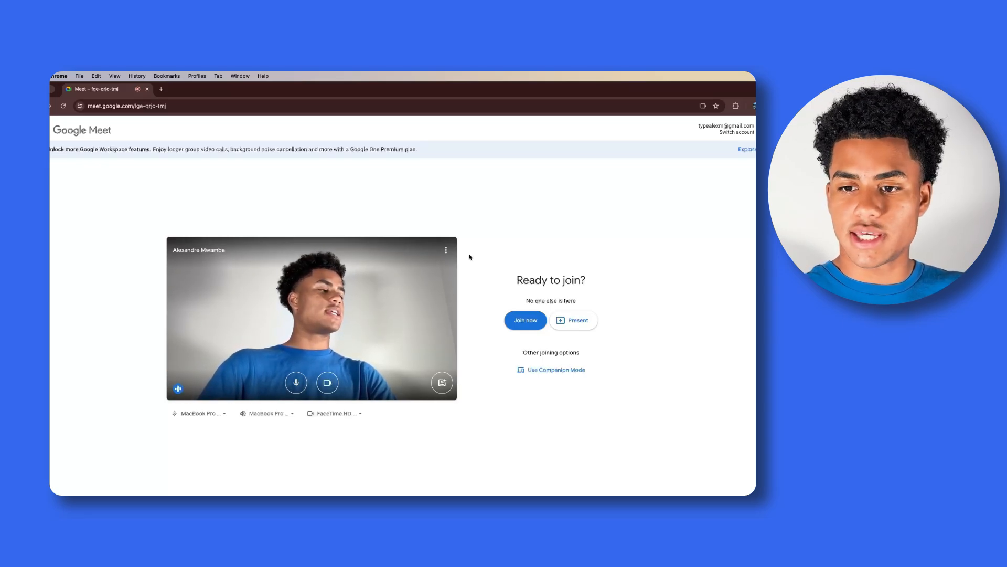
# Reach the meeting Settings from the preview's more-options menu, on the Audio section
pyautogui.click(446, 250)
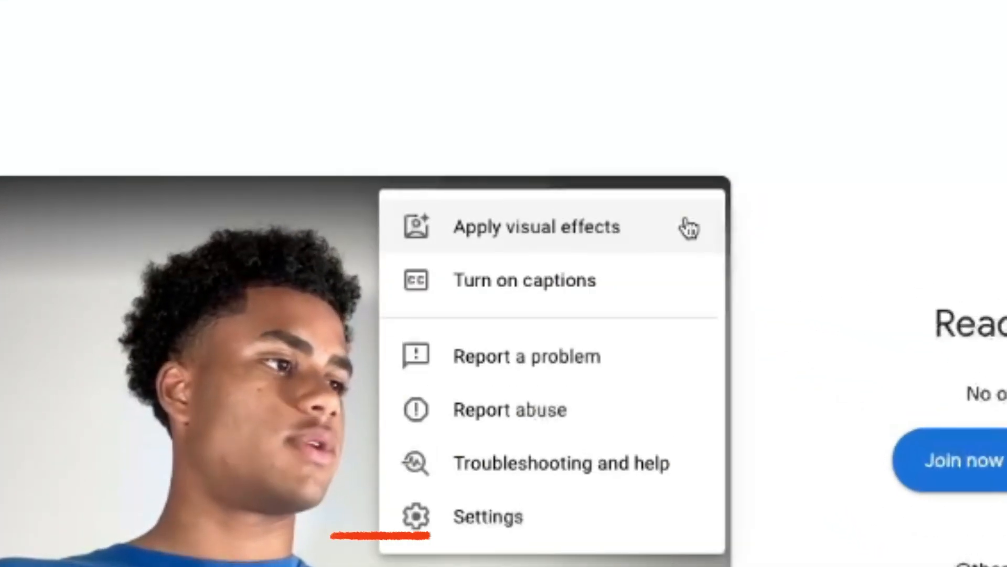
pyautogui.click(483, 516)
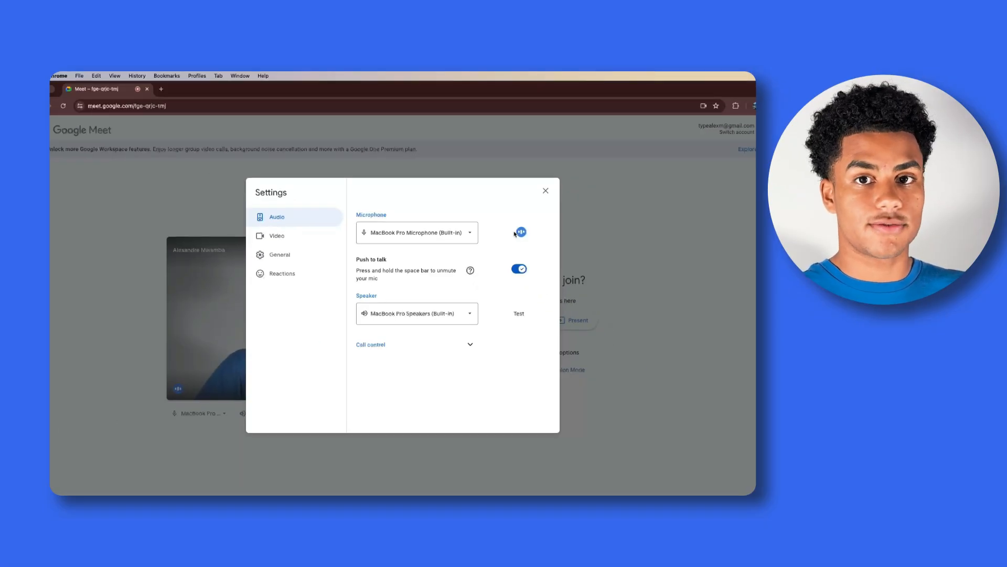
pyautogui.click(416, 232)
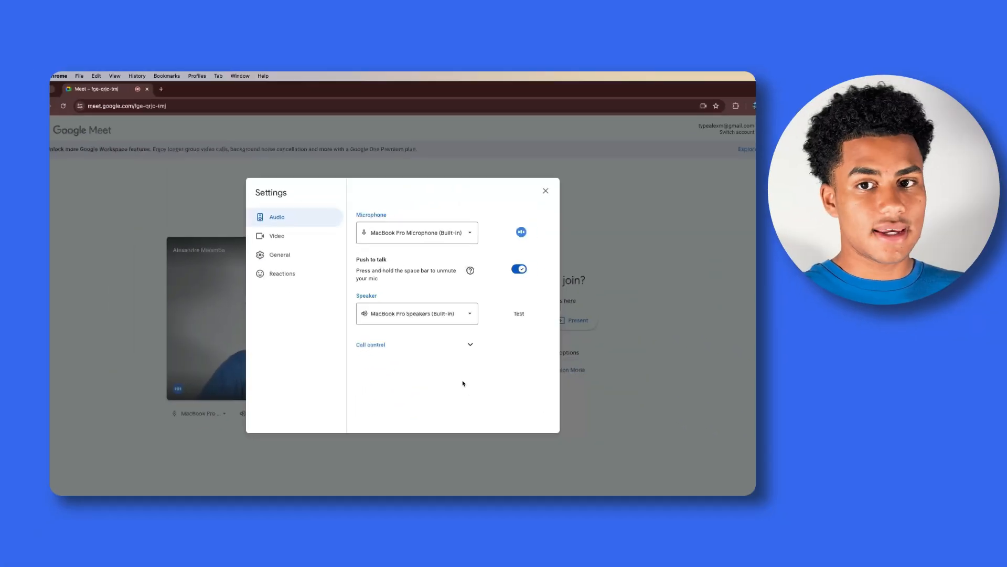
# Review the speaker device list, then move toward the video settings
pyautogui.click(418, 313)
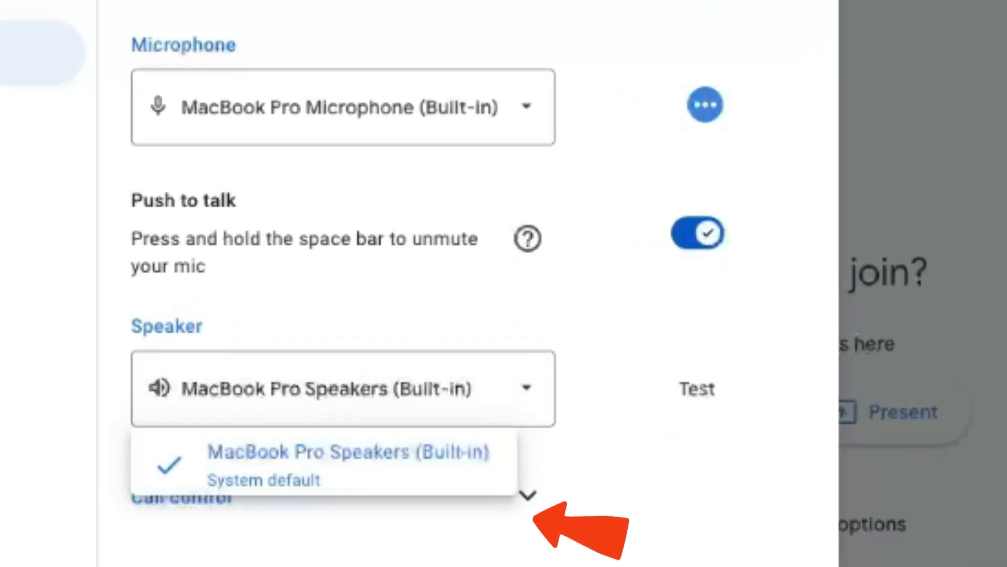
pyautogui.click(351, 466)
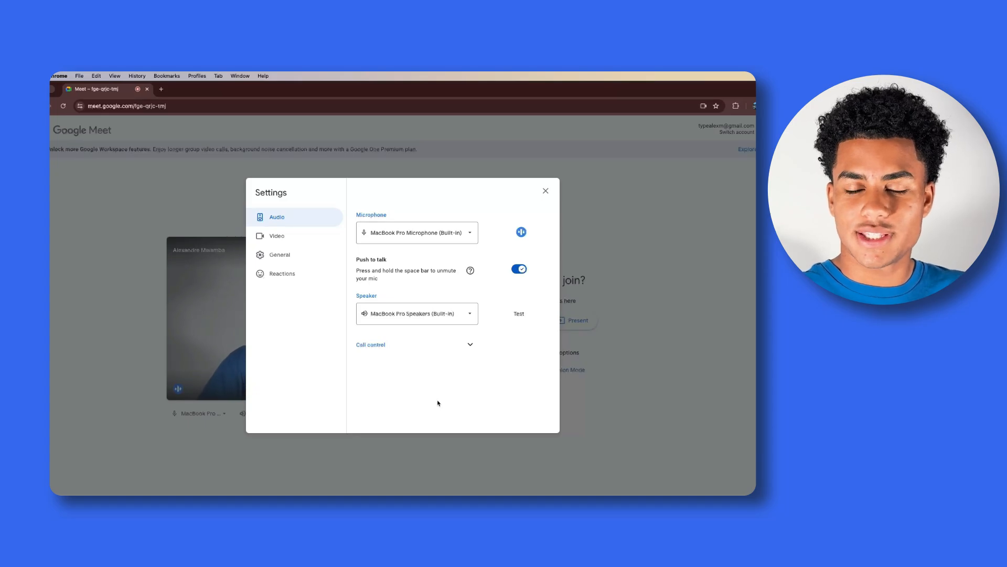
pyautogui.click(277, 235)
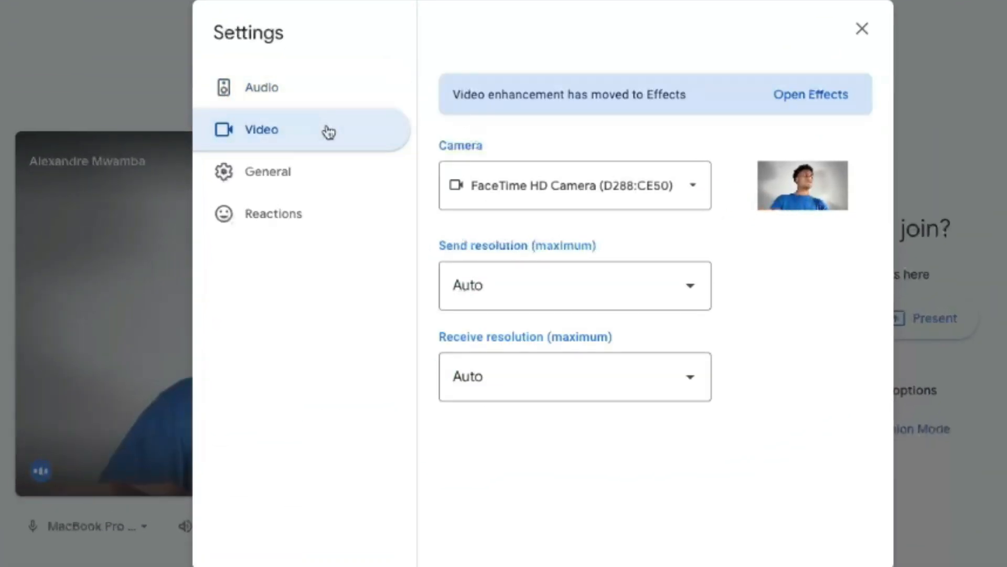
# Show the Video section with the built-in HD camera and Auto send/receive resolution
pyautogui.click(574, 184)
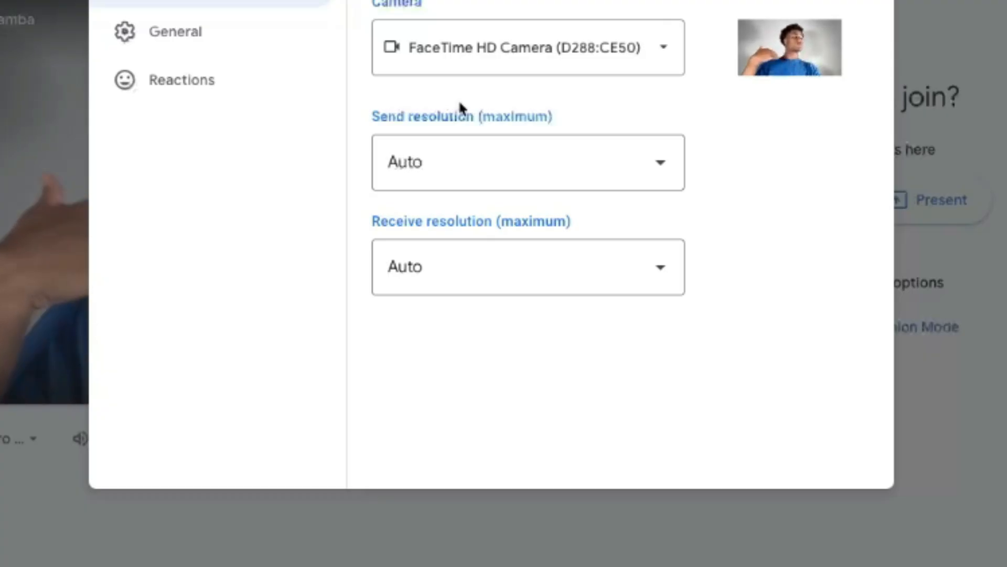
pyautogui.moveTo(253, 269)
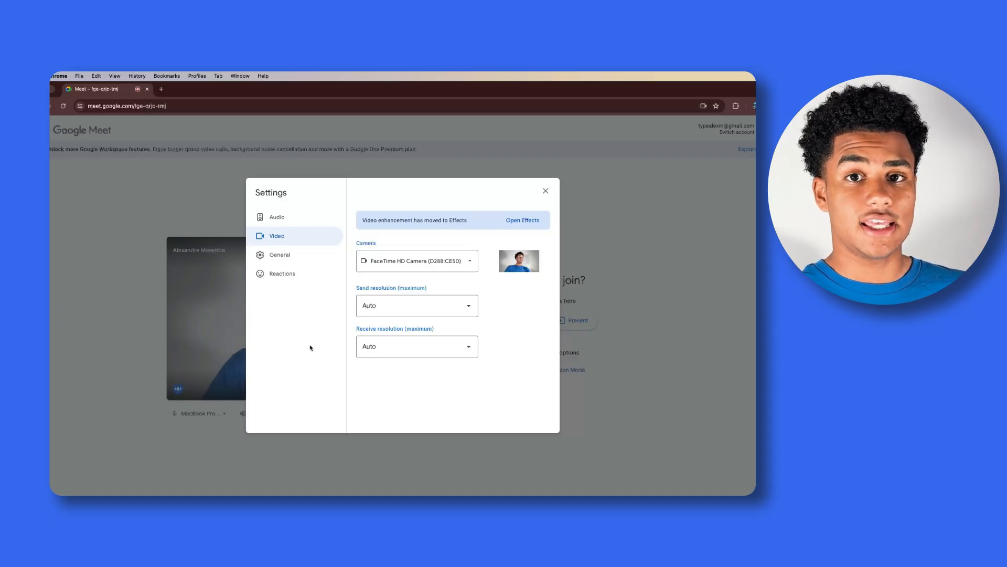
# Join the call and reopen Settings from the in-call More options menu
pyautogui.click(546, 190)
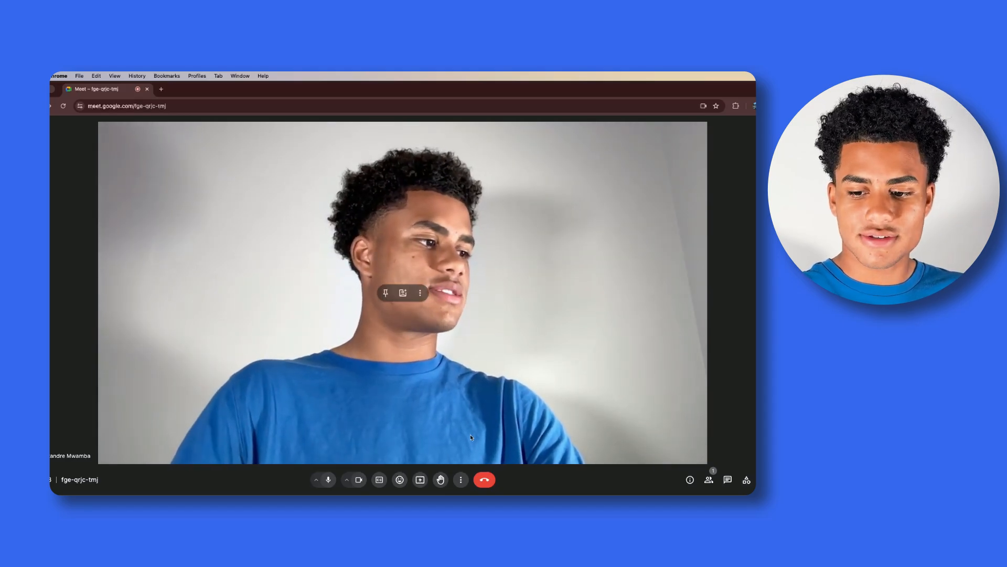
pyautogui.click(461, 479)
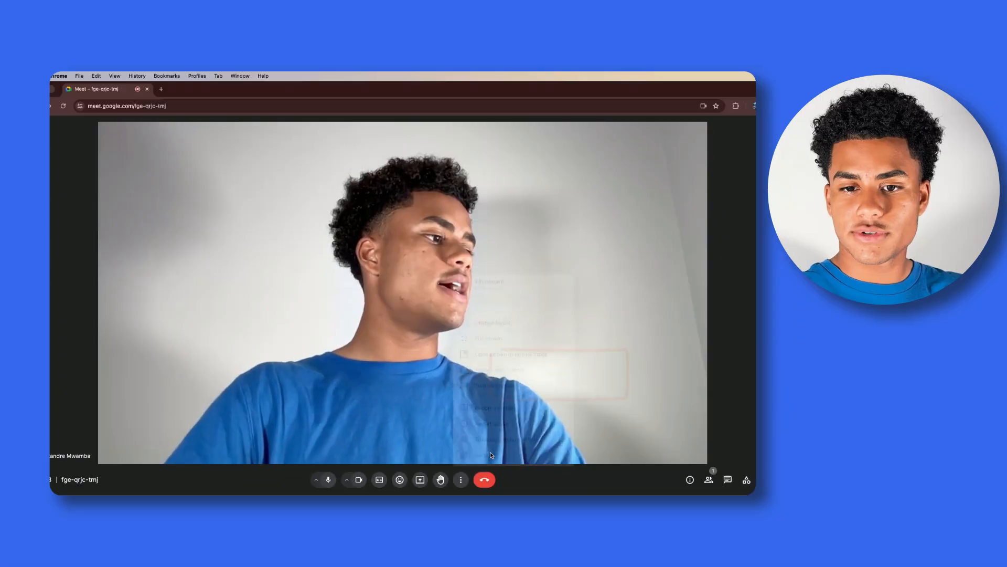
pyautogui.click(461, 480)
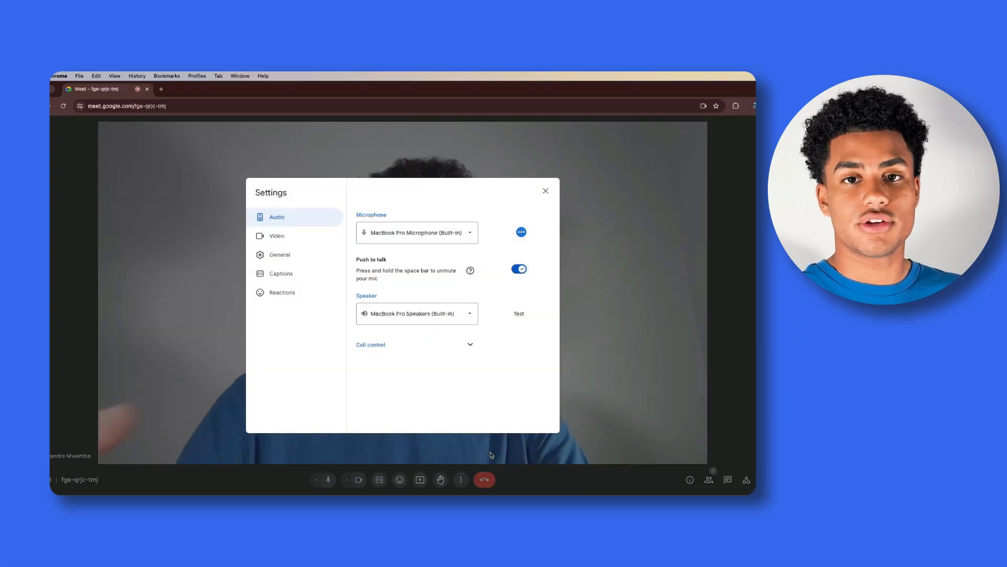
pyautogui.moveTo(473, 399)
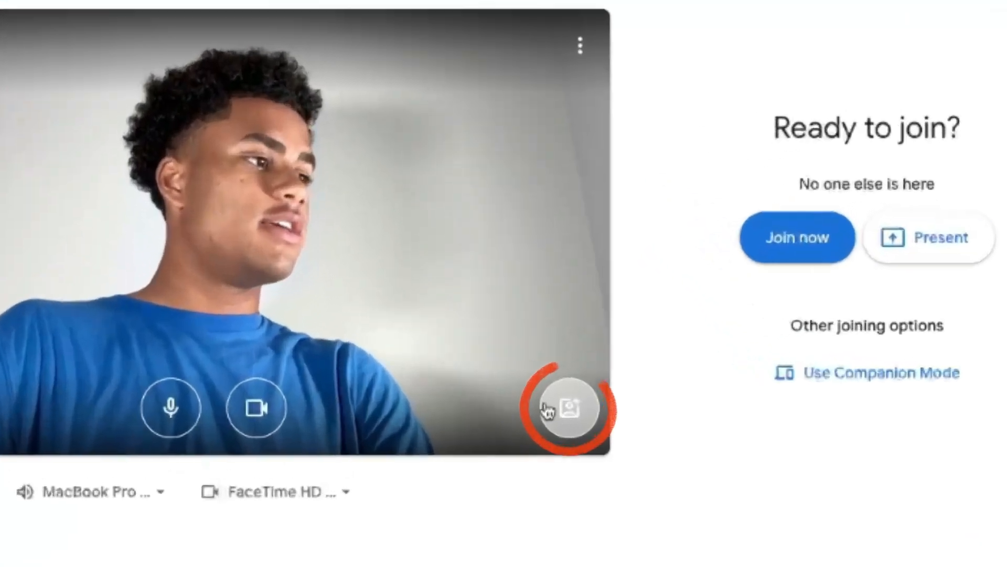
# Try an accessory filter in Visual effects, then move to the Backgrounds choices
pyautogui.click(573, 407)
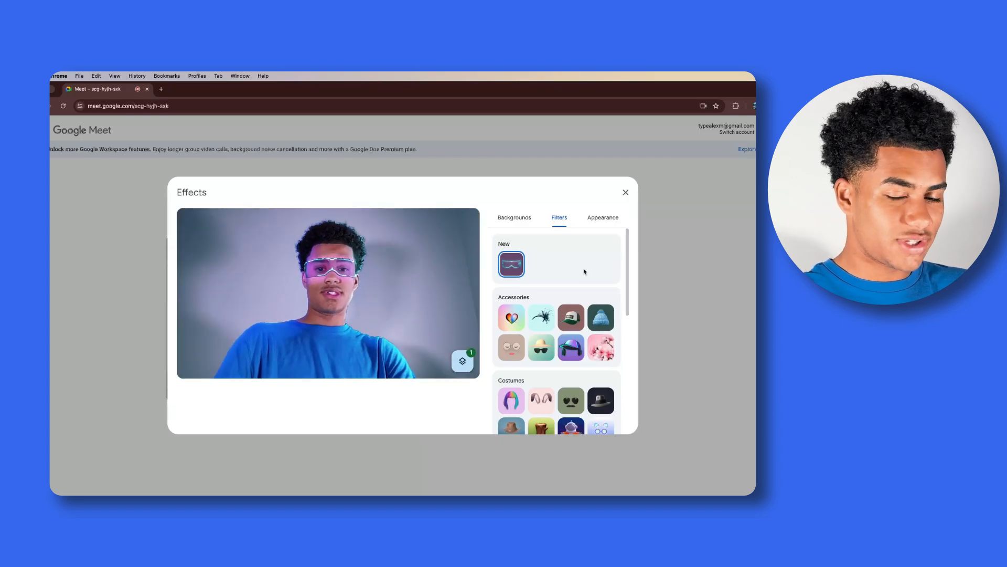
pyautogui.click(571, 317)
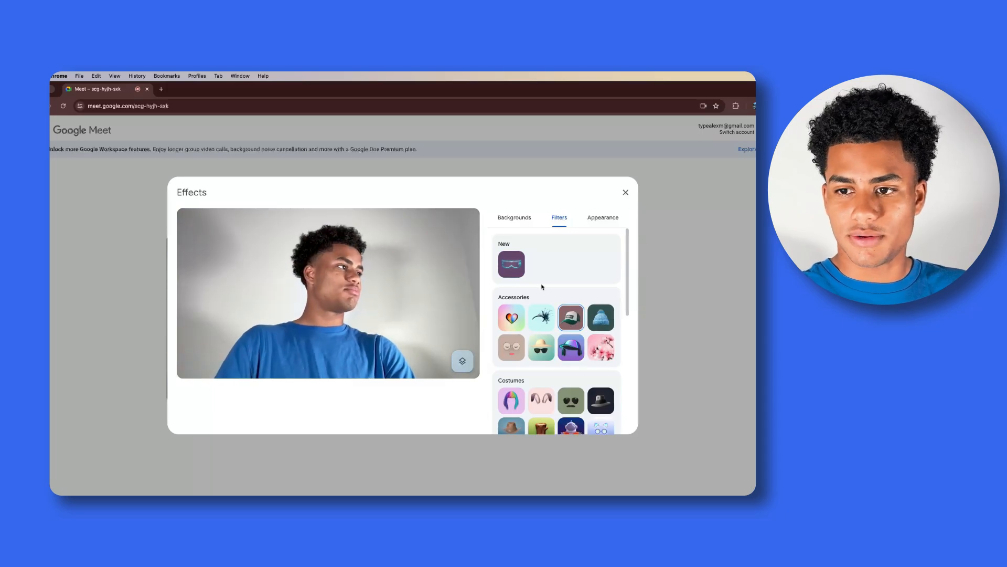
pyautogui.click(514, 218)
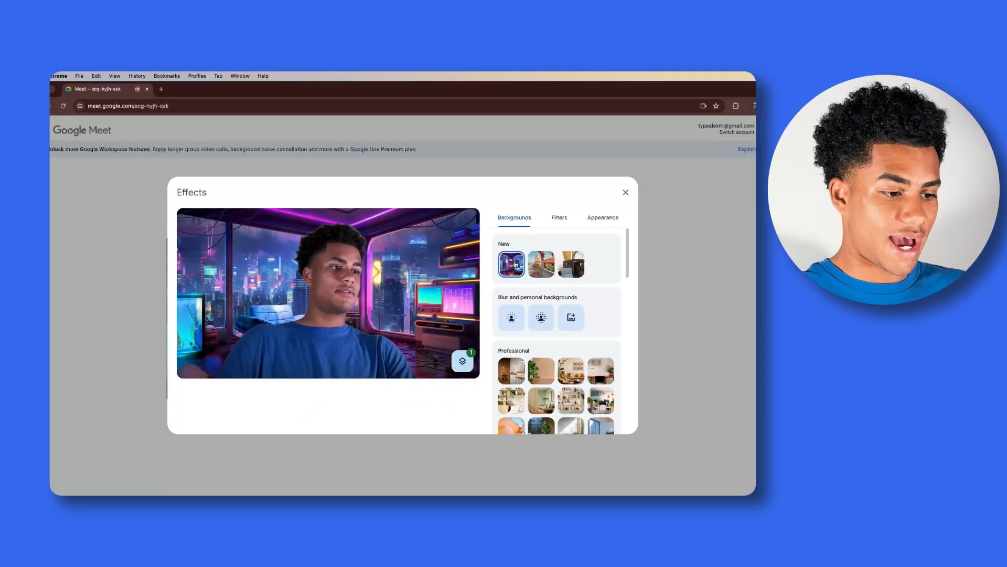
# Try a professional room background, then slight and strong blur, ending on Appearance options
pyautogui.click(511, 370)
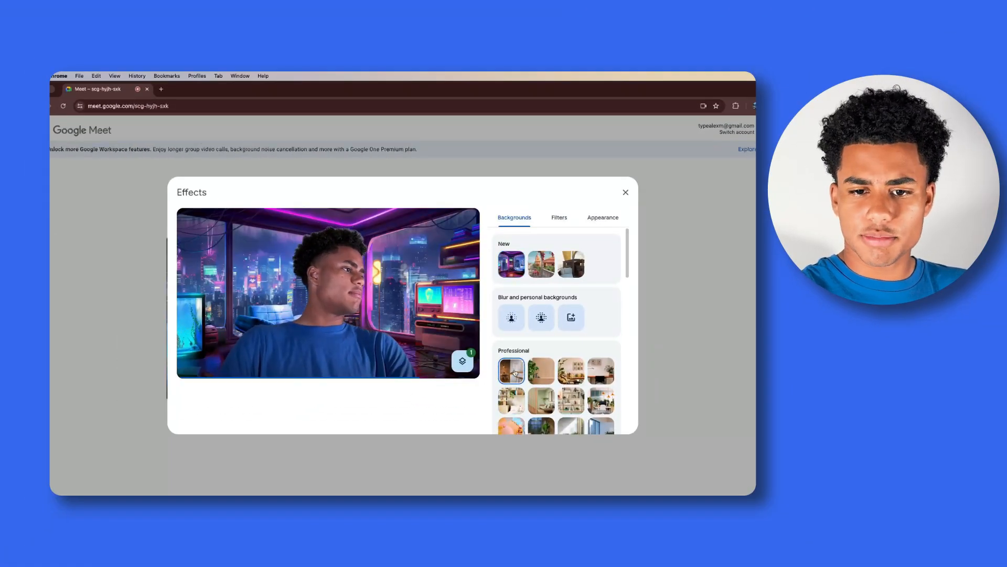
pyautogui.click(511, 317)
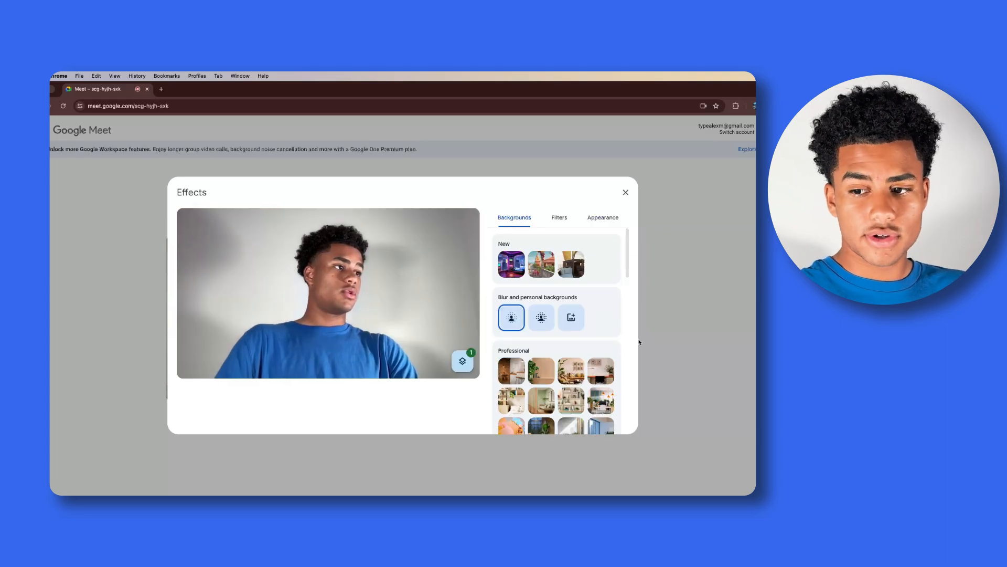
pyautogui.click(542, 317)
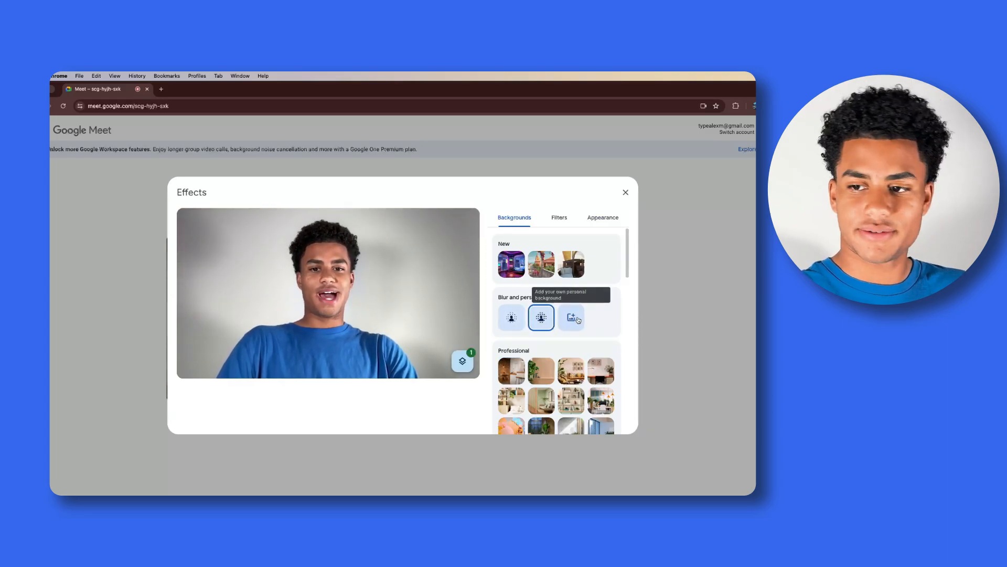
pyautogui.click(603, 217)
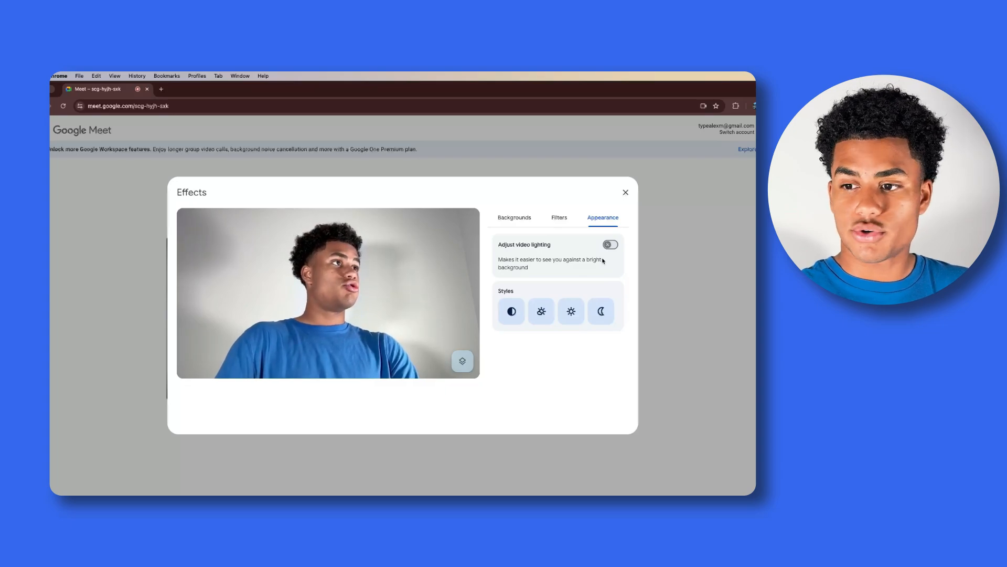
# Switch on Adjust video lighting and apply the cooler, bluish moon lighting style
pyautogui.click(611, 244)
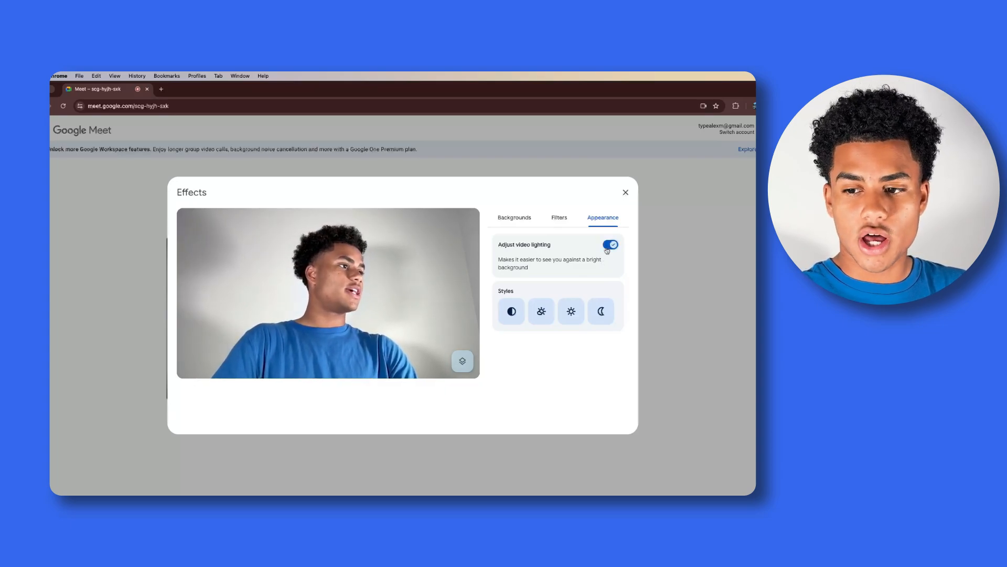
pyautogui.click(541, 311)
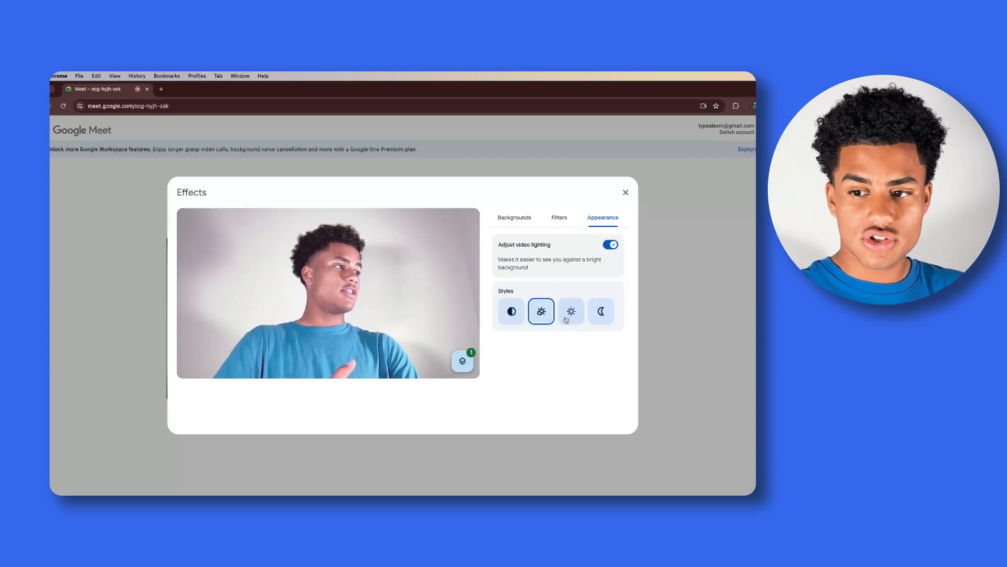
pyautogui.click(600, 310)
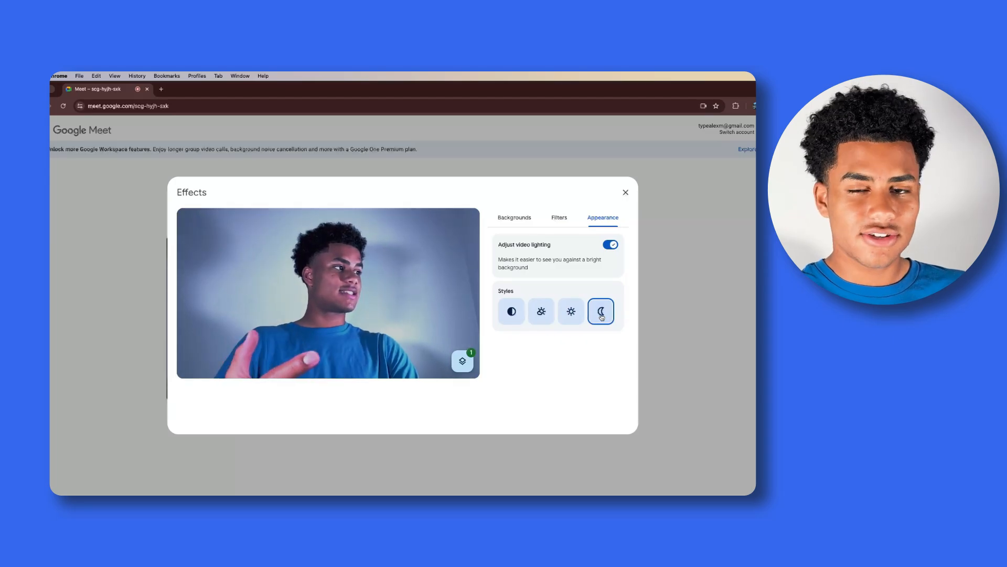